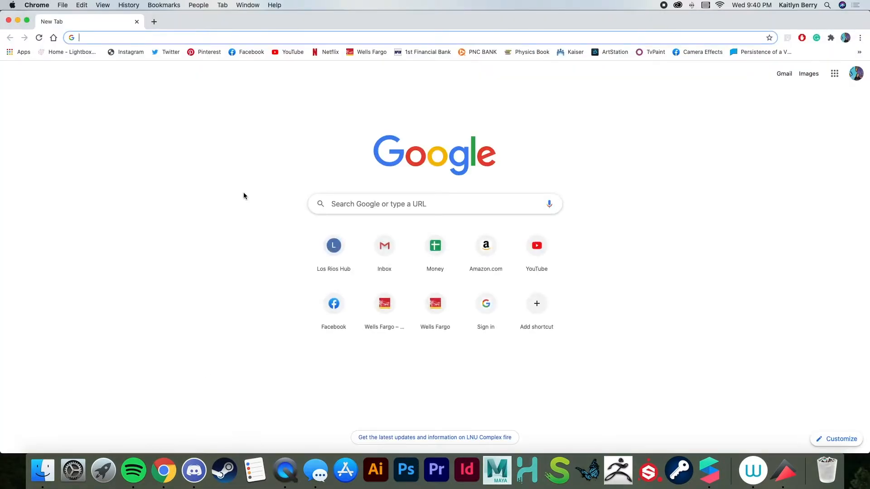
- Search 'spark ar' and reach the Spark AR Studio download page
type("spark ar")
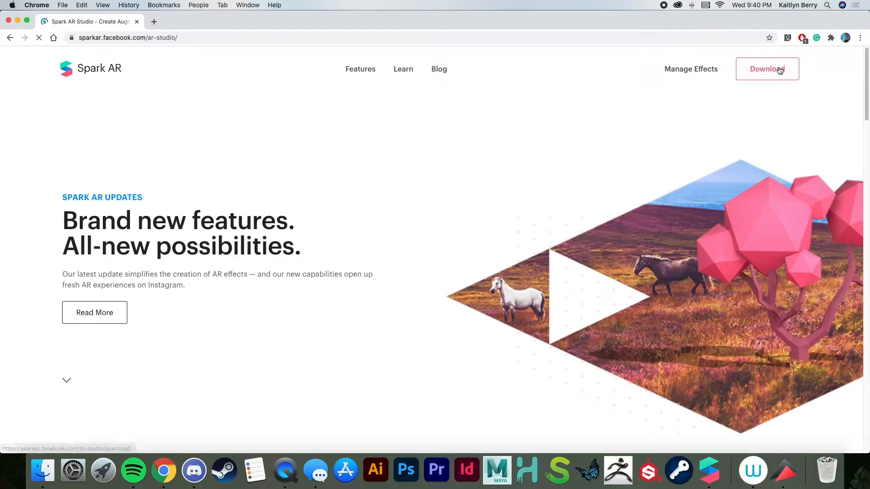
left_click(768, 69)
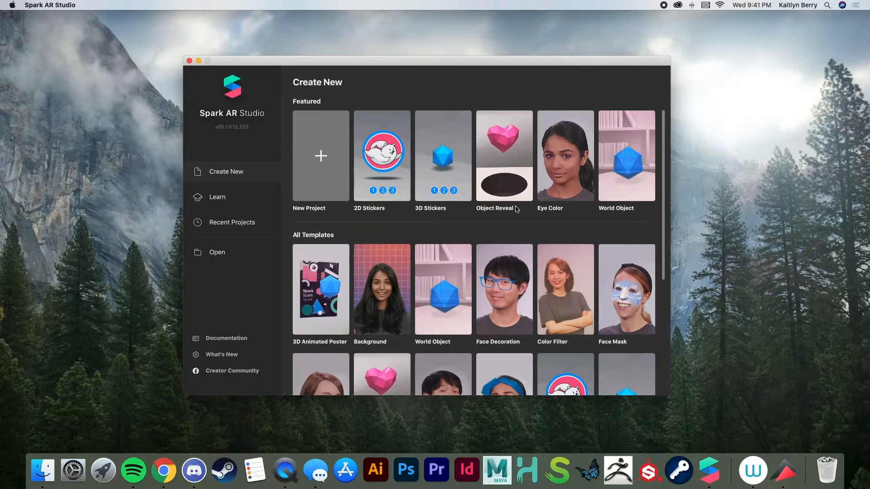
scroll("down", 3)
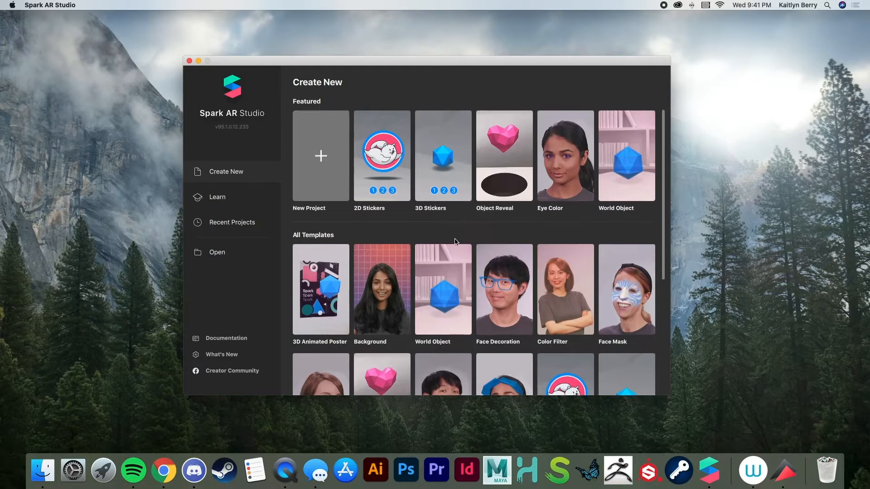
scroll("down", 3)
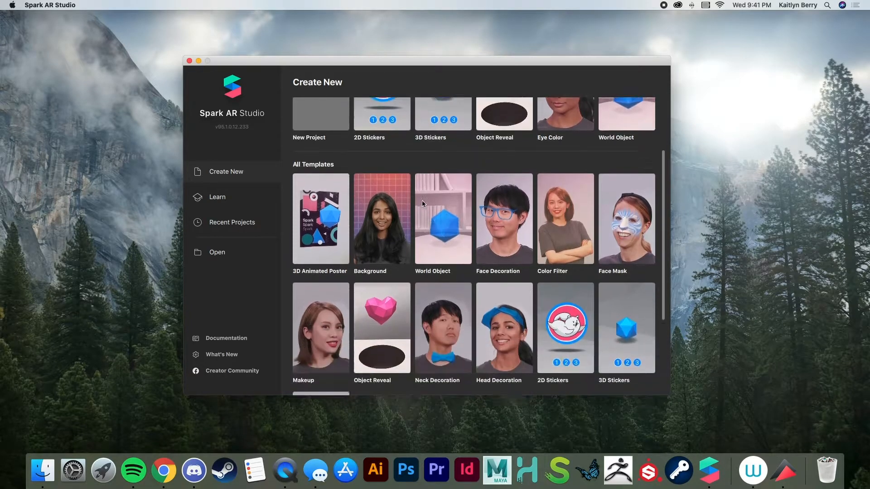
scroll("down", 3)
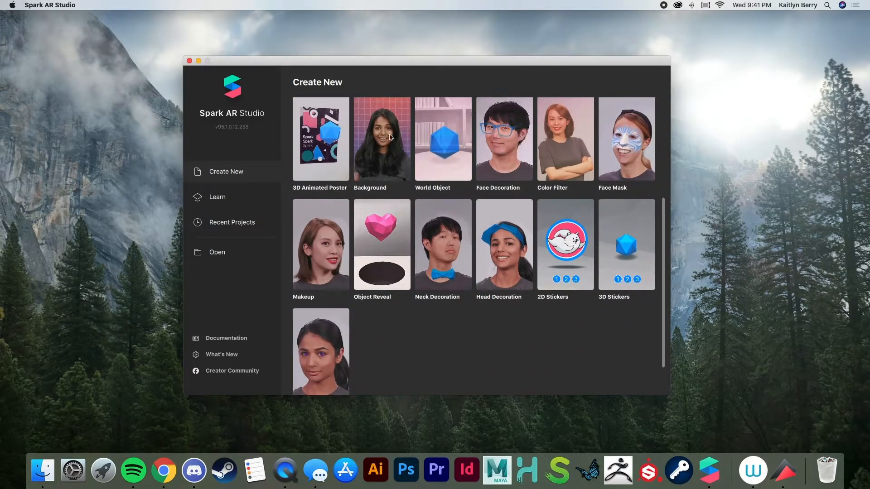
mouse_move(582, 207)
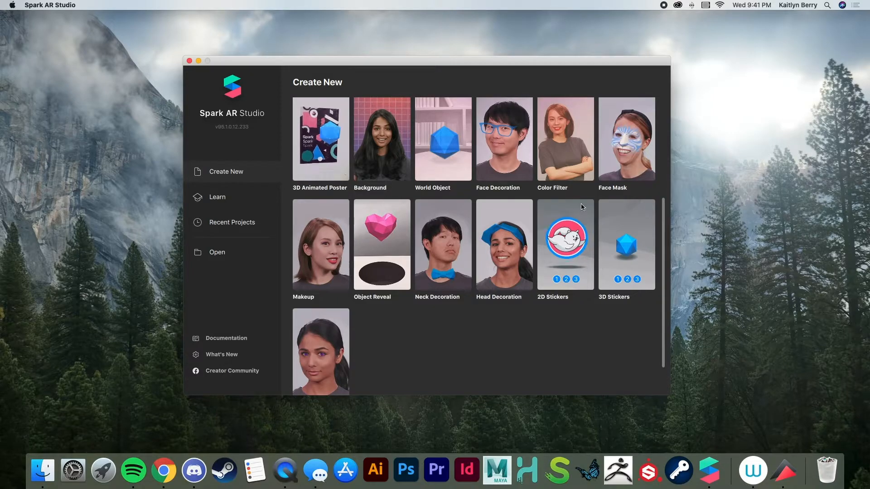
scroll("down", 3)
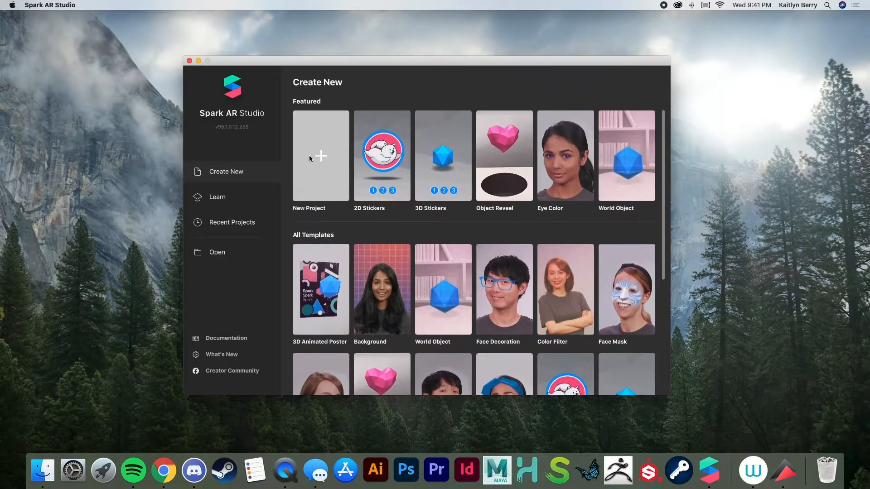
- Begin a New Project and reposition the 'Let's get started' project-type window
left_click(320, 157)
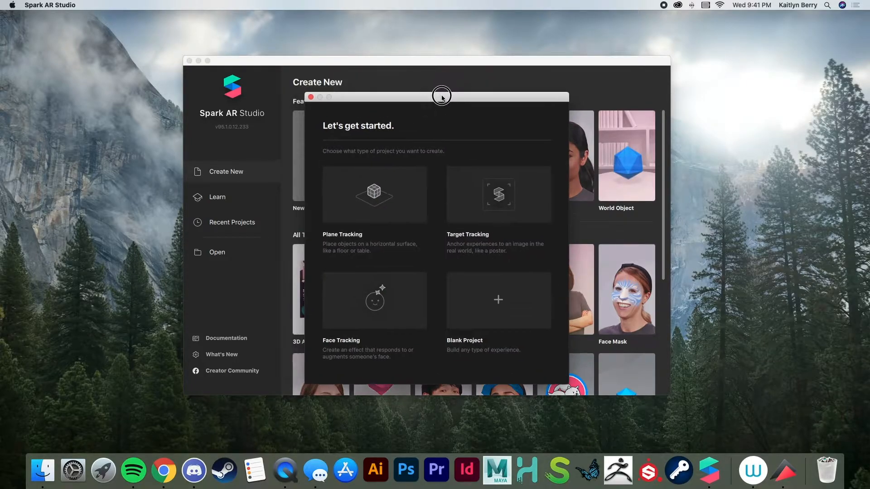
left_click_drag(441, 97, 458, 64)
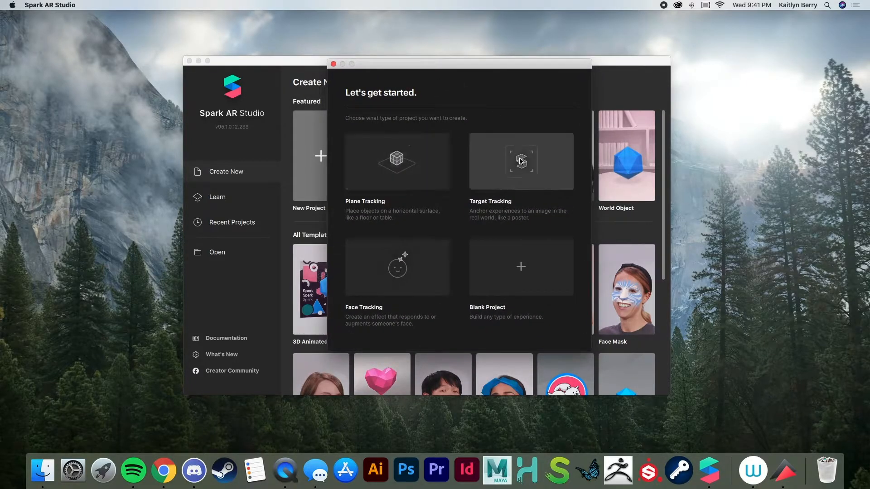
mouse_move(536, 259)
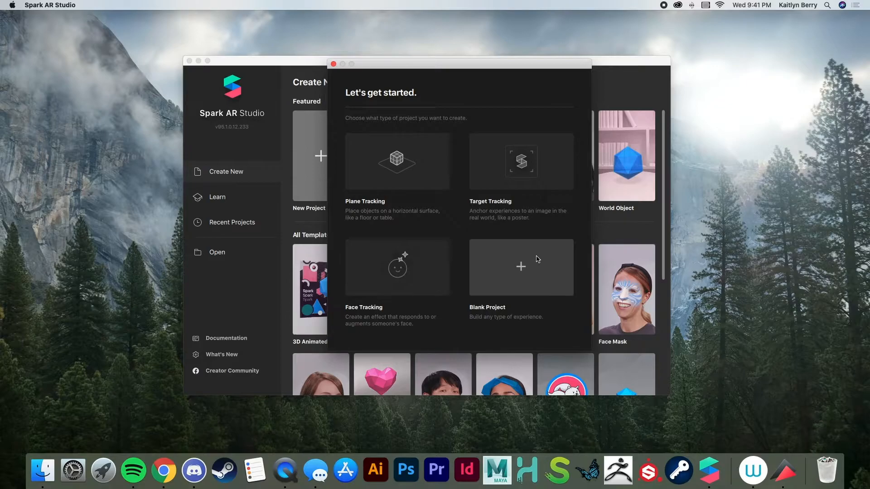
mouse_move(405, 263)
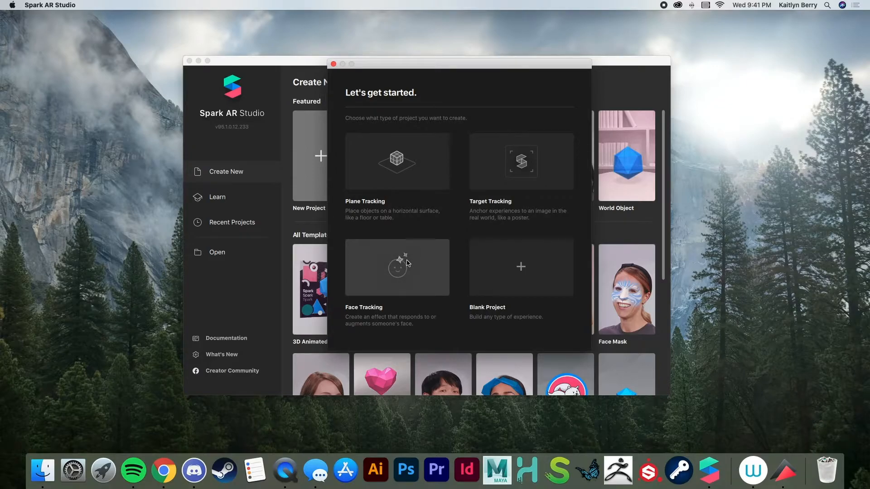
mouse_move(410, 257)
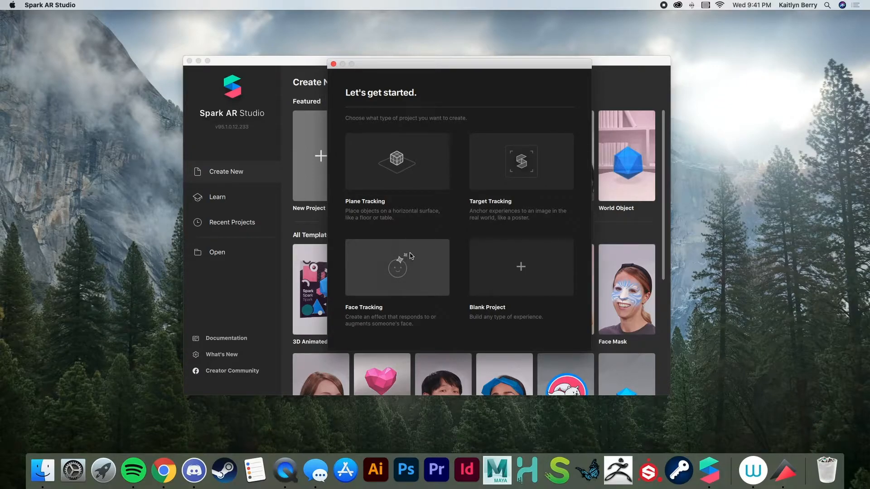
mouse_move(397, 266)
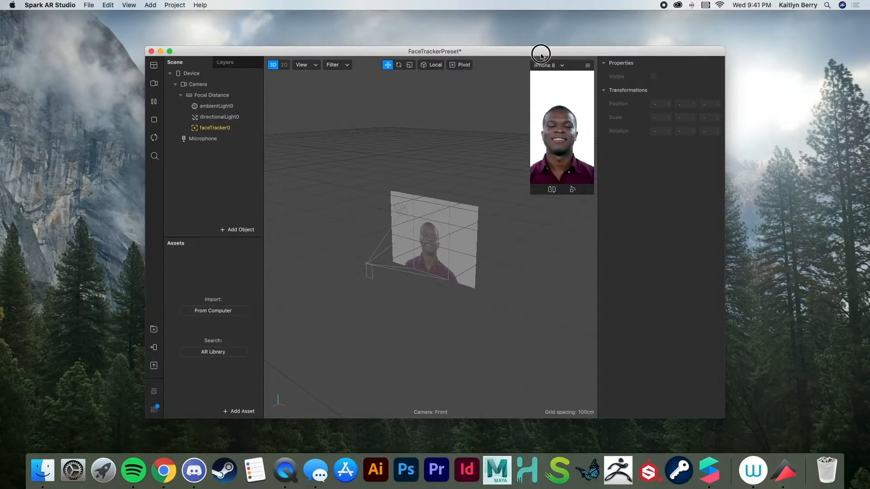
- Maximize the project window, inspect the Device's properties, then deselect it
left_click(170, 51)
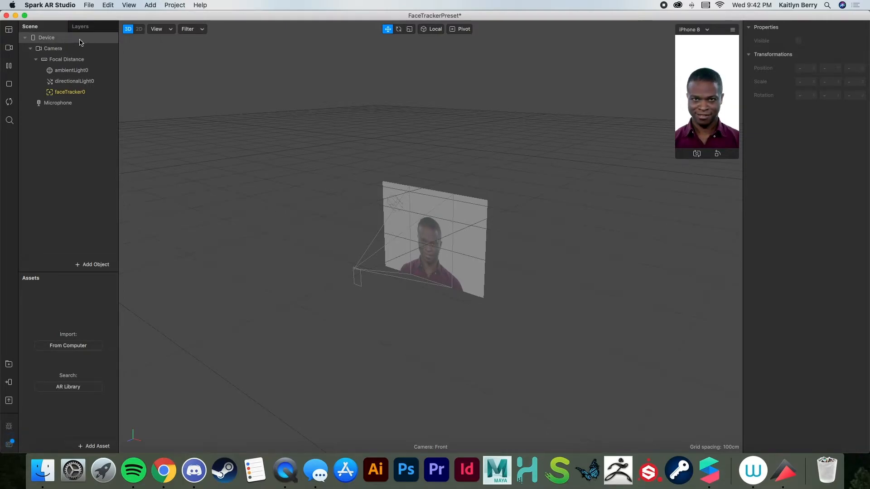
left_click(46, 37)
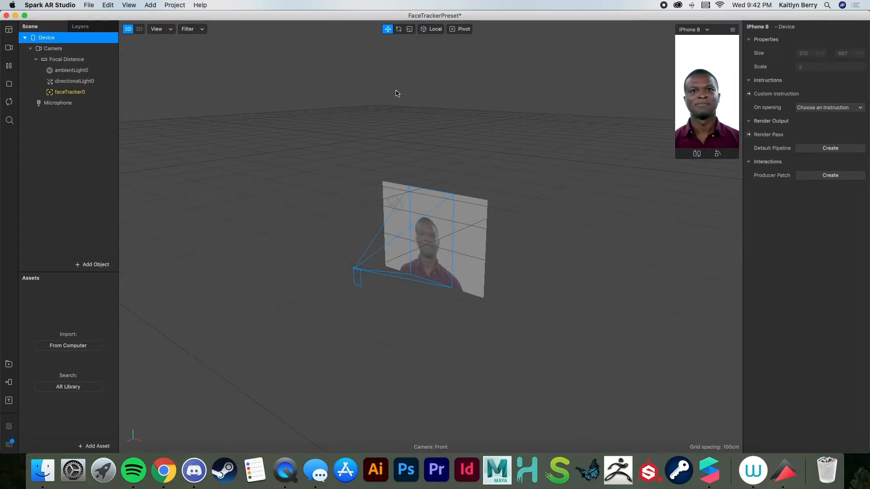
left_click(693, 29)
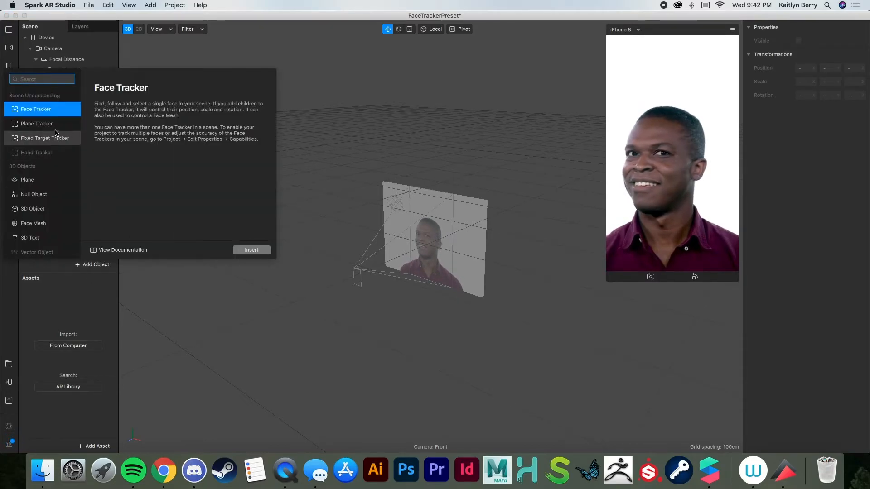
- Dismiss the Add Object popup leaving the scene unchanged
left_click(251, 250)
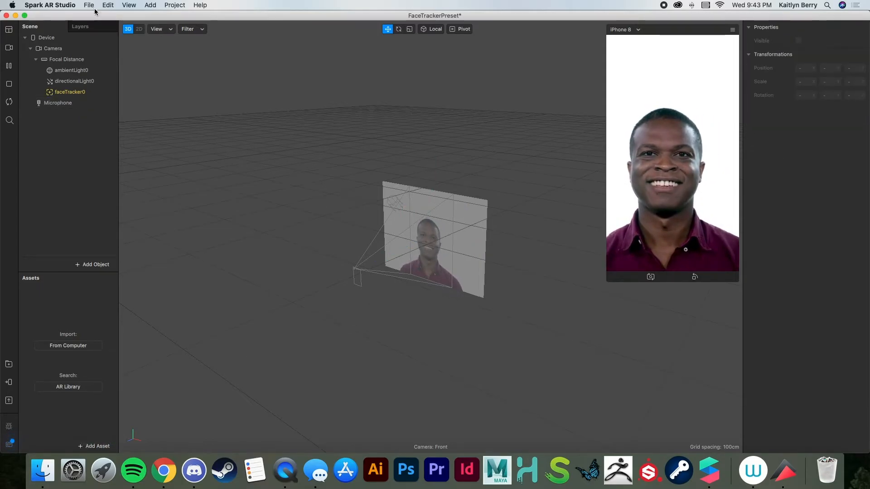
- Show the Patch Editor from the View menu
left_click(129, 5)
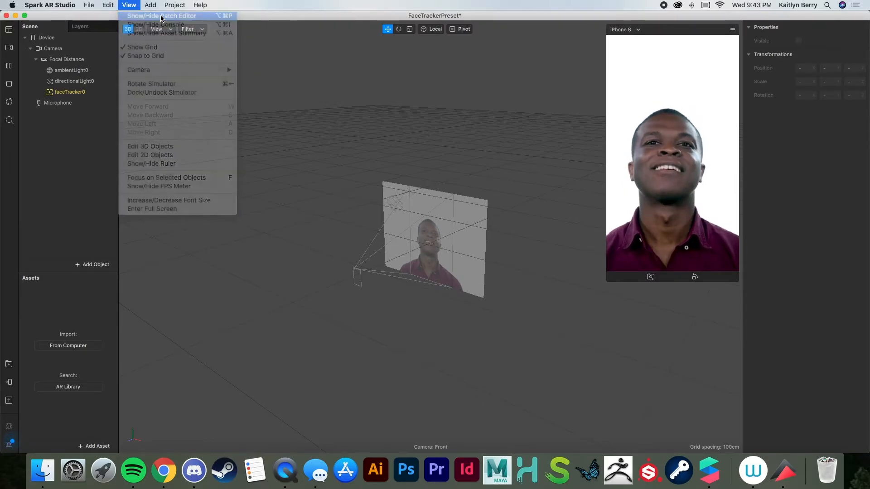
left_click(161, 15)
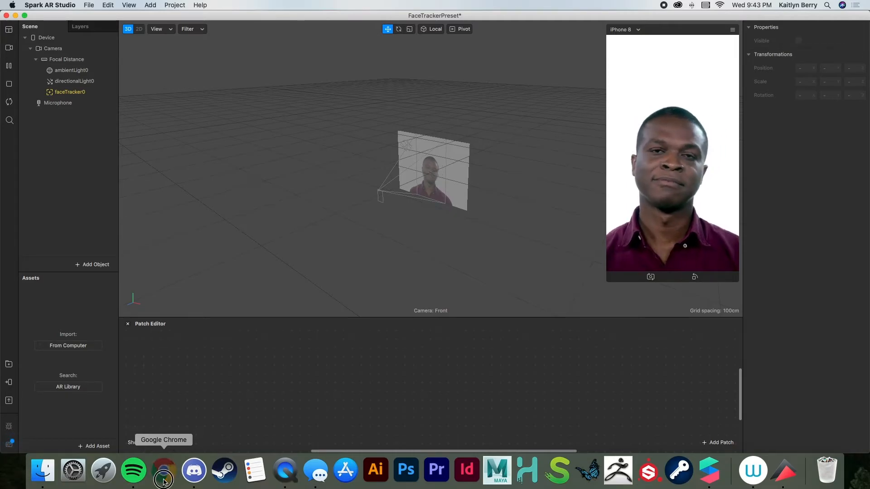
- Search 'spark ar help' in Chrome and open the FAQ - Spark AR Studio result
left_click(164, 471)
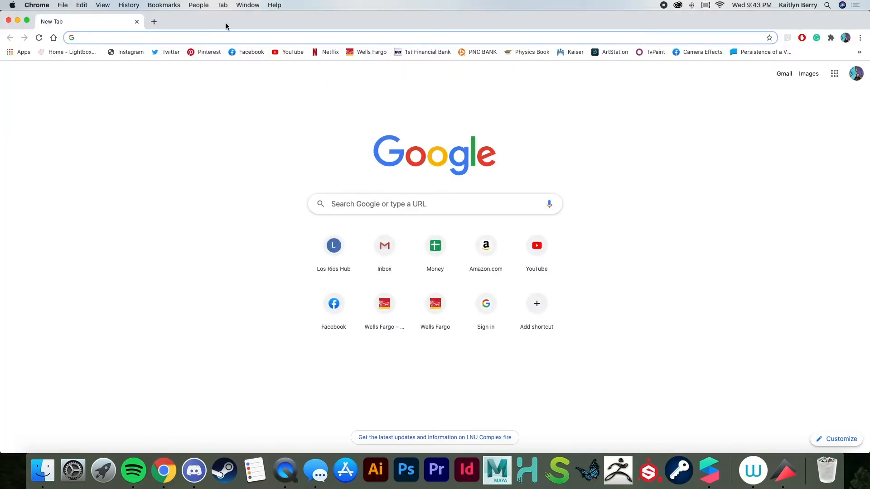
type("spark ar")
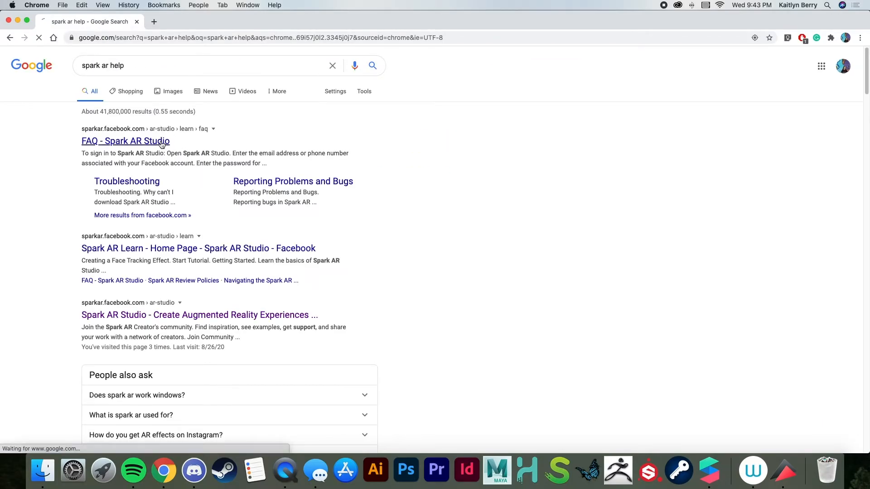
left_click(125, 142)
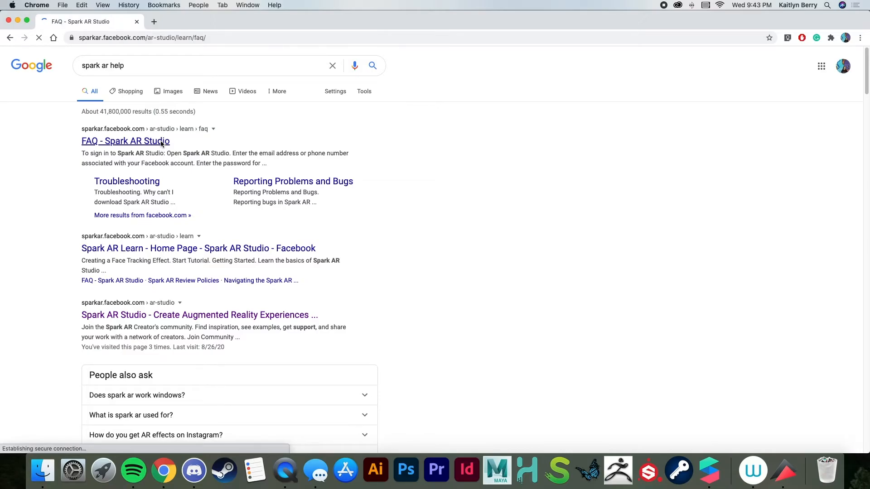
left_click(125, 141)
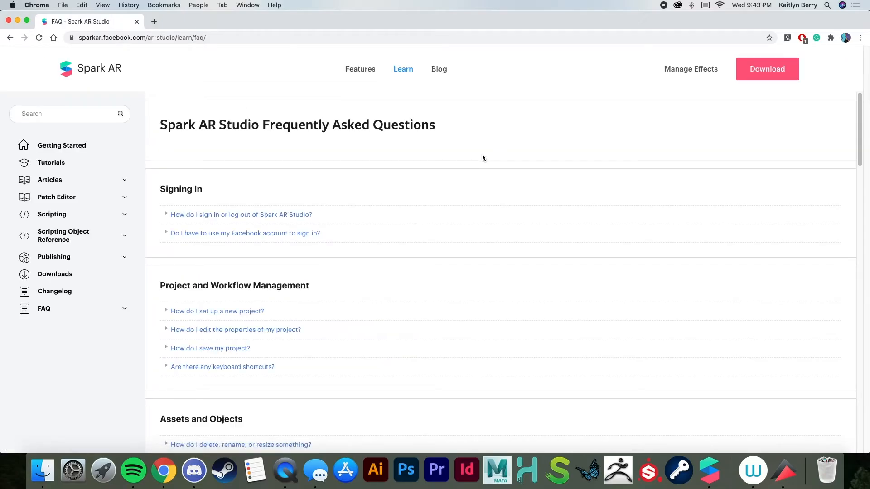
- Scroll through the Spark AR Studio FAQ page
scroll("down", 3)
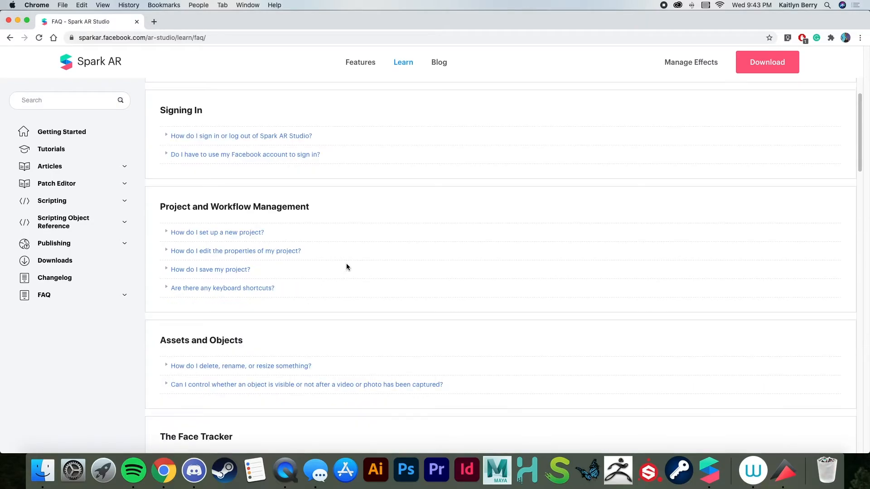
scroll("down", 3)
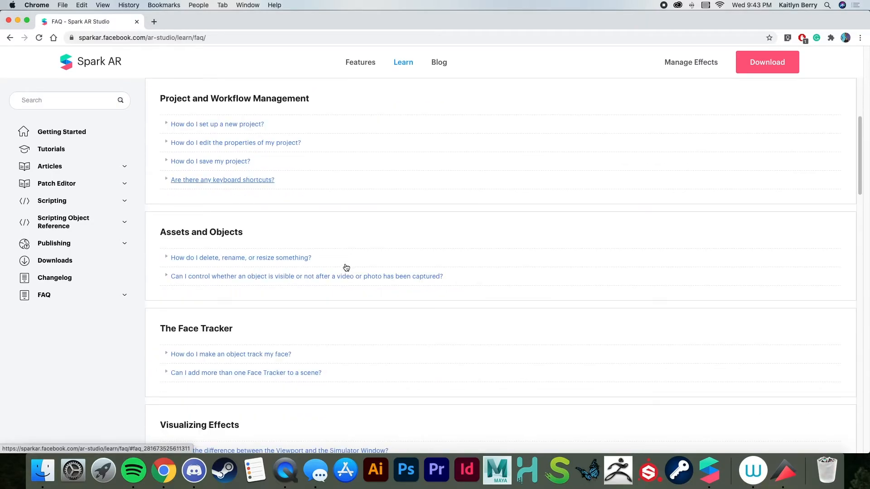
scroll("up", 3)
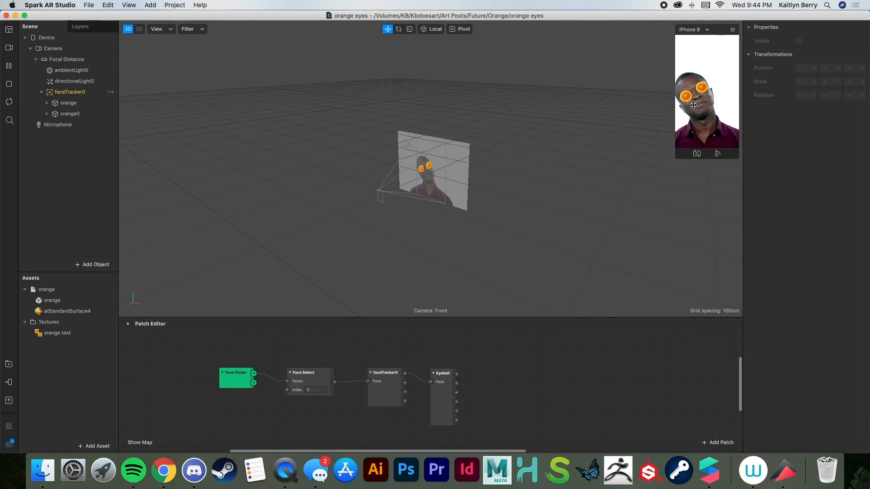
- Inspect the orange 3D object asset, then the orange text texture's file and compression details
left_click(57, 332)
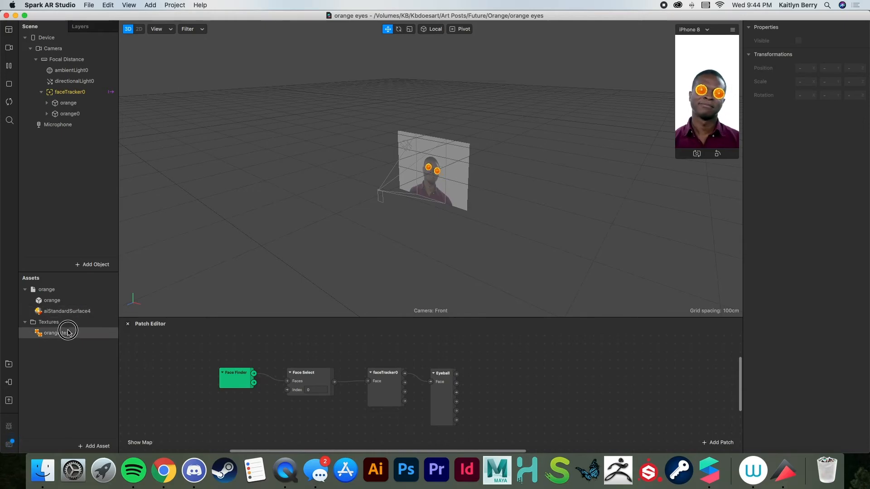
left_click(52, 299)
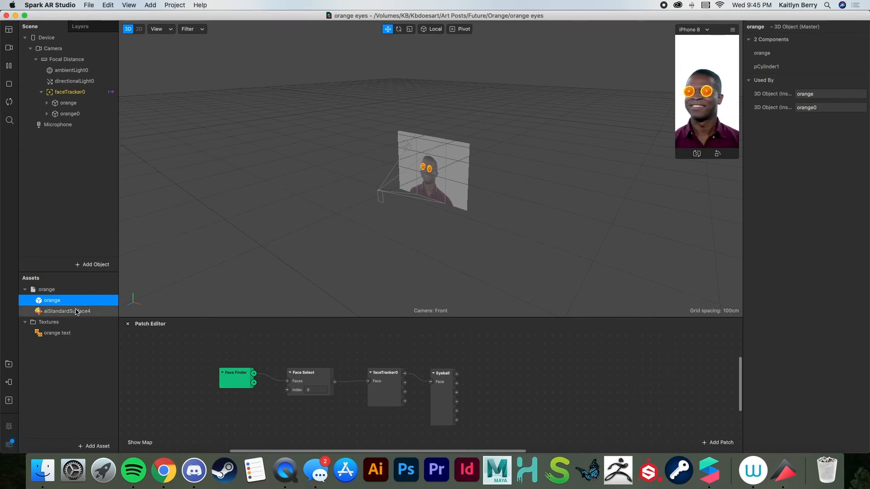
left_click(57, 333)
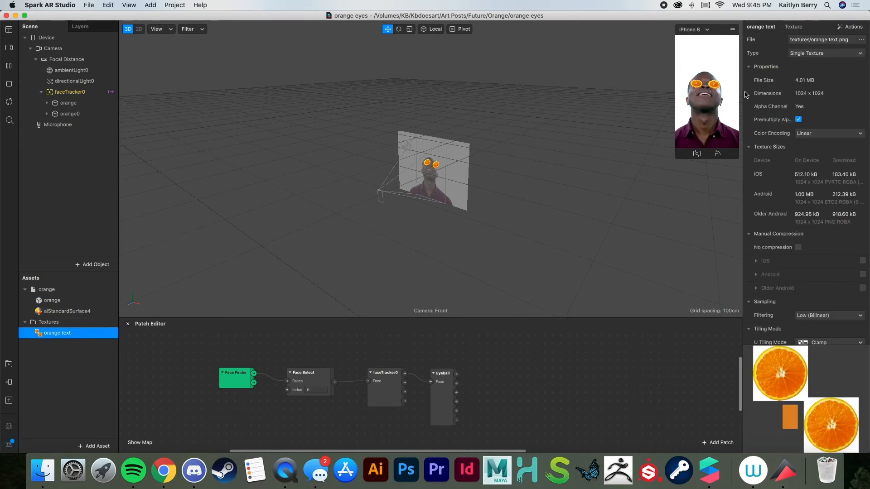